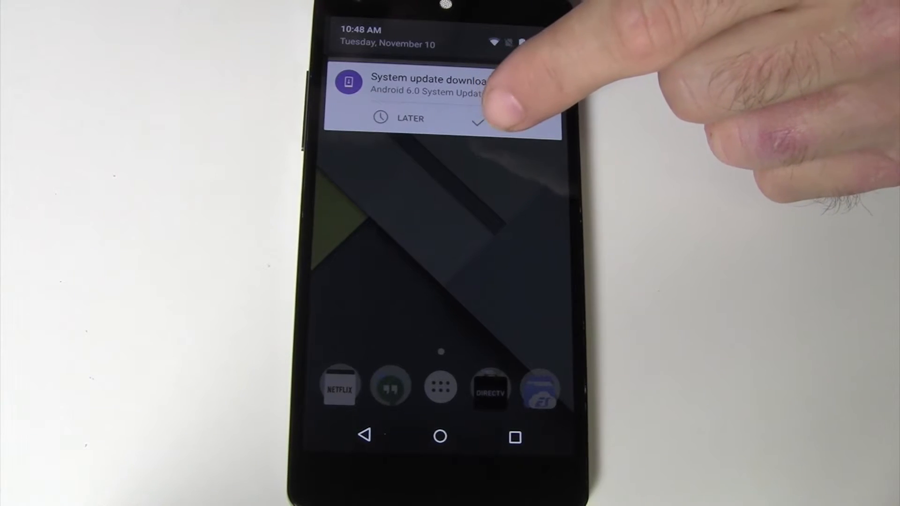
Open About phone from the update notification to see Android 5.1.1
{"action": "left_click", "coordinate": [479, 120]}
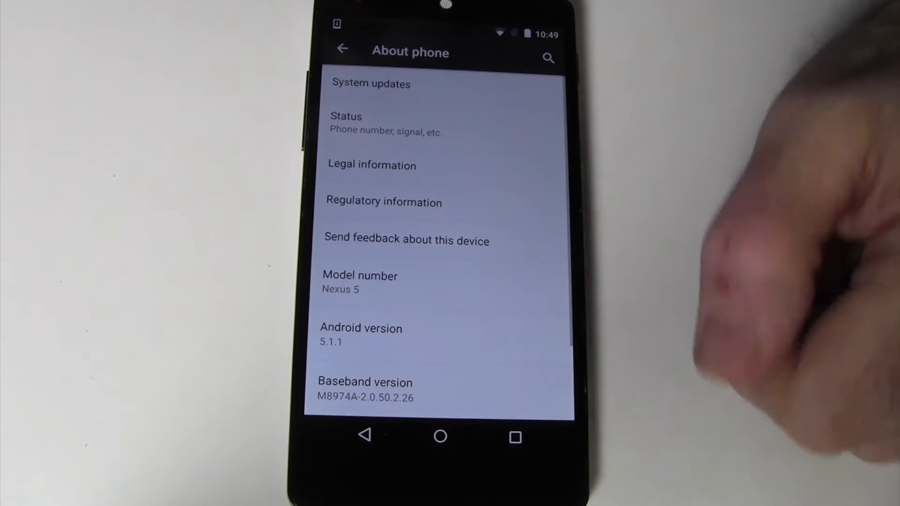
Open the downloaded Android 6.0 system update showing its 406.7 MB size
{"action": "scroll", "scroll_direction": "down", "scroll_amount": 3}
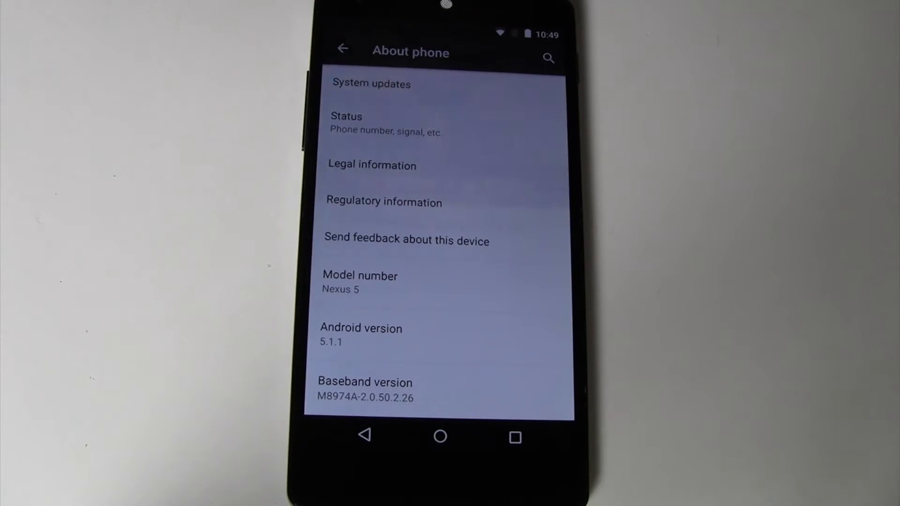
{"action": "left_click", "coordinate": [370, 85]}
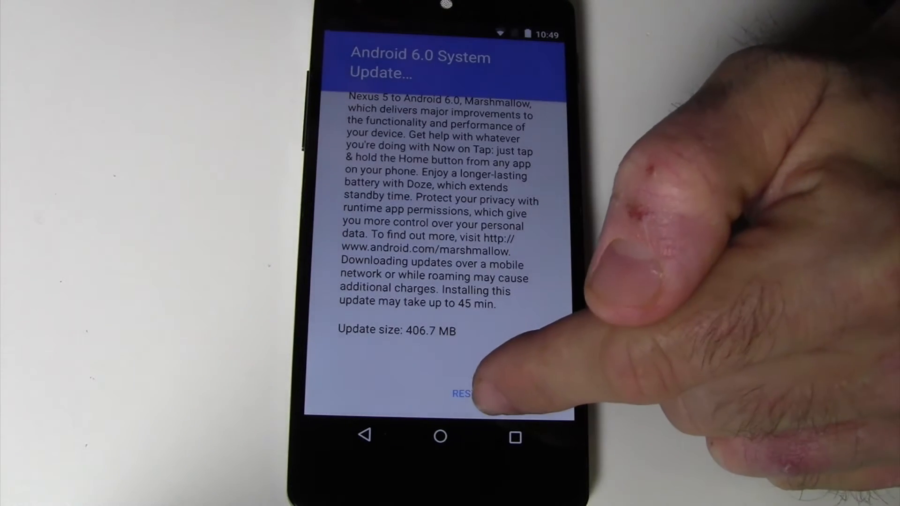
{"action": "left_click", "coordinate": [462, 394]}
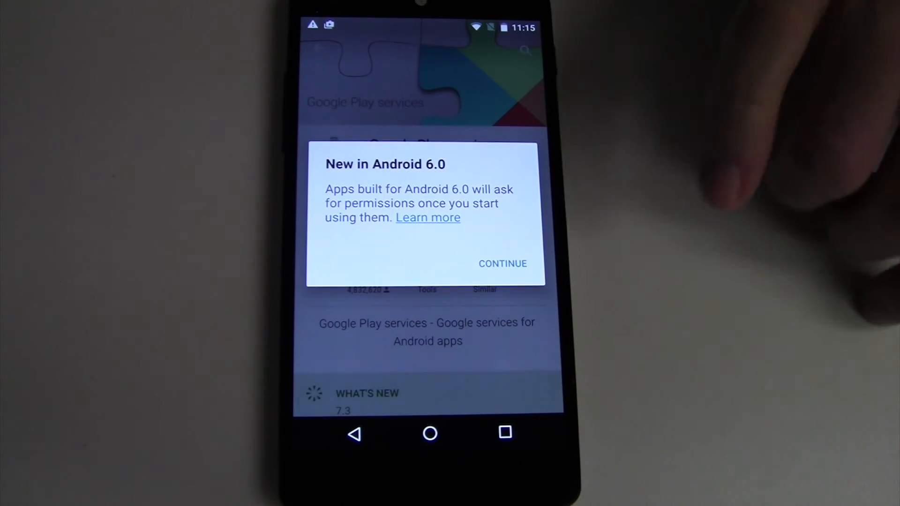
Dismiss the New in Android 6.0 permissions notice with Continue
{"action": "left_click", "coordinate": [502, 263]}
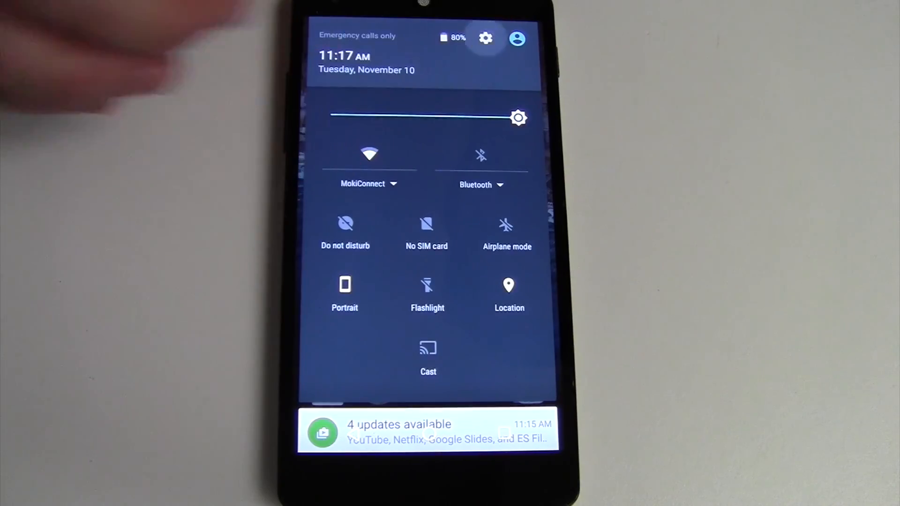
Open Settings > About phone to confirm Android 6.0, October 1, 2015 patch
{"action": "left_click", "coordinate": [485, 38]}
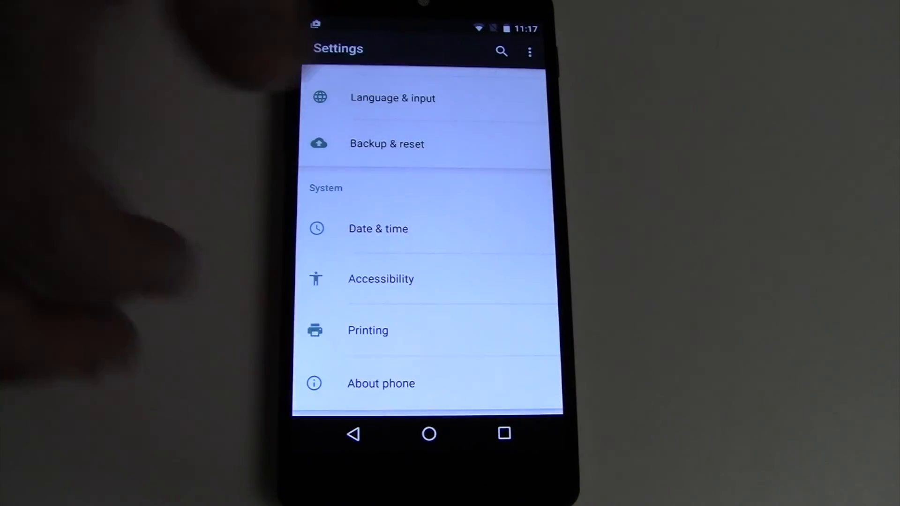
{"action": "left_click", "coordinate": [380, 384]}
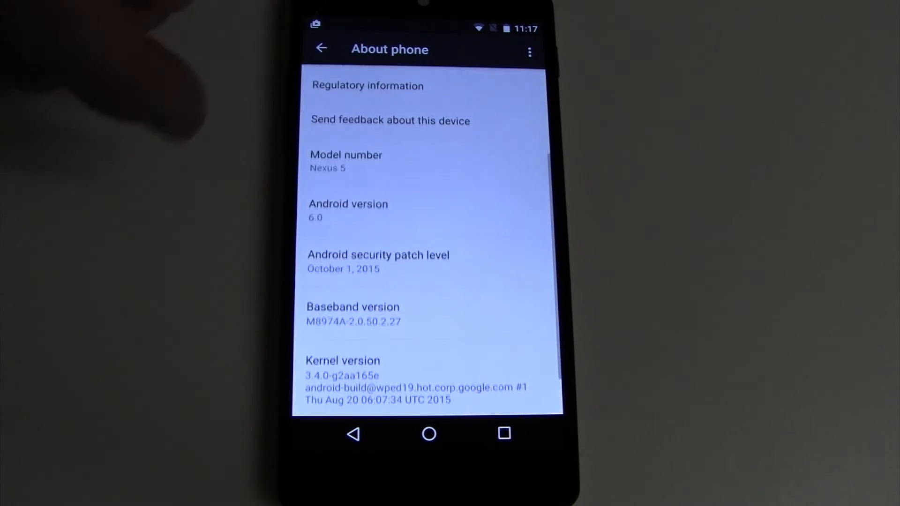